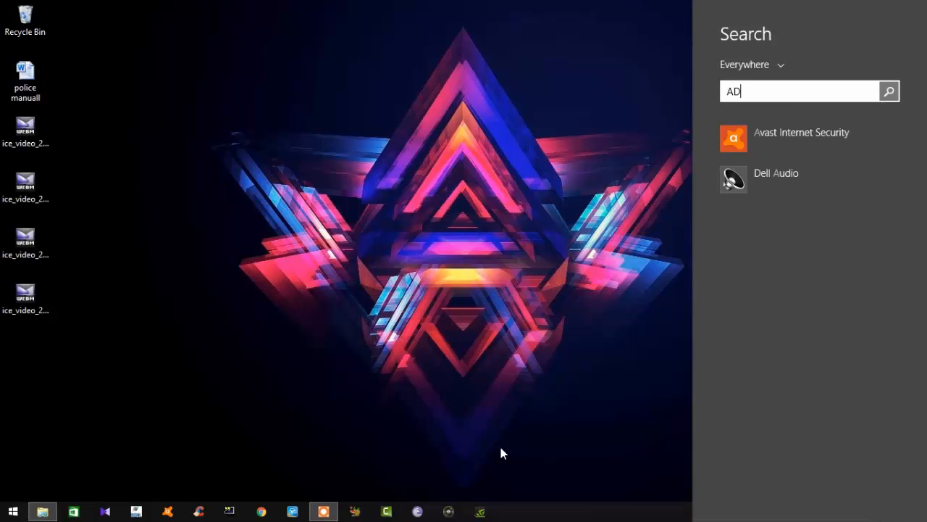
# Search 'ADM', open Administrative Tools and launch the Performance Monitor shortcut.
pyautogui.write('M')
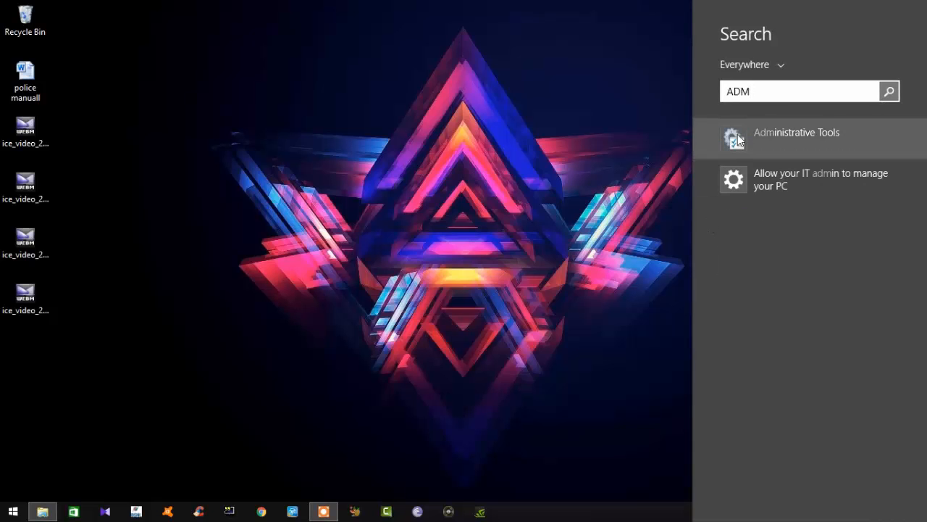
pyautogui.click(796, 132)
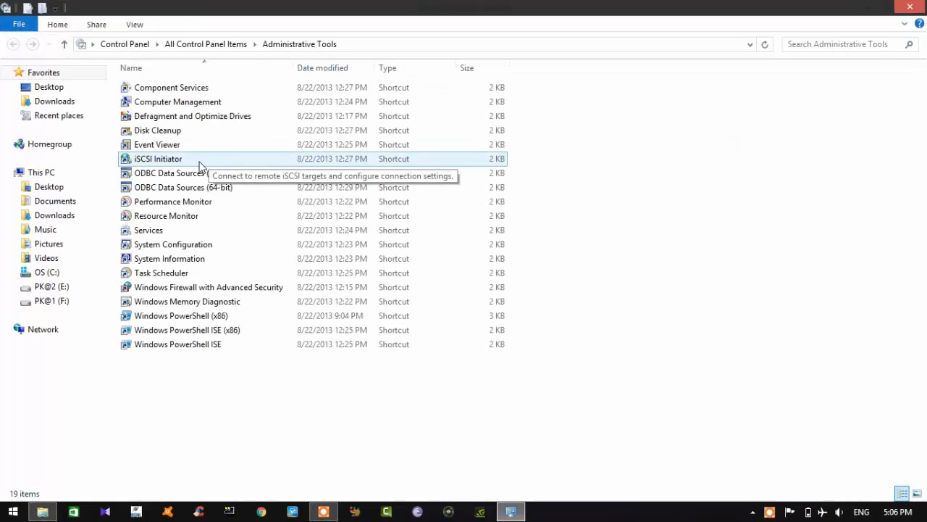
pyautogui.click(172, 201)
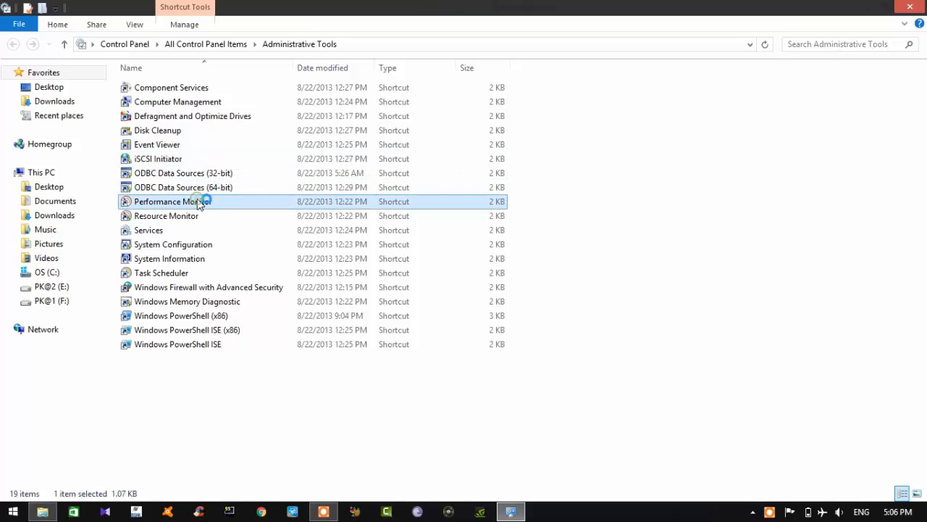
pyautogui.doubleClick(171, 201)
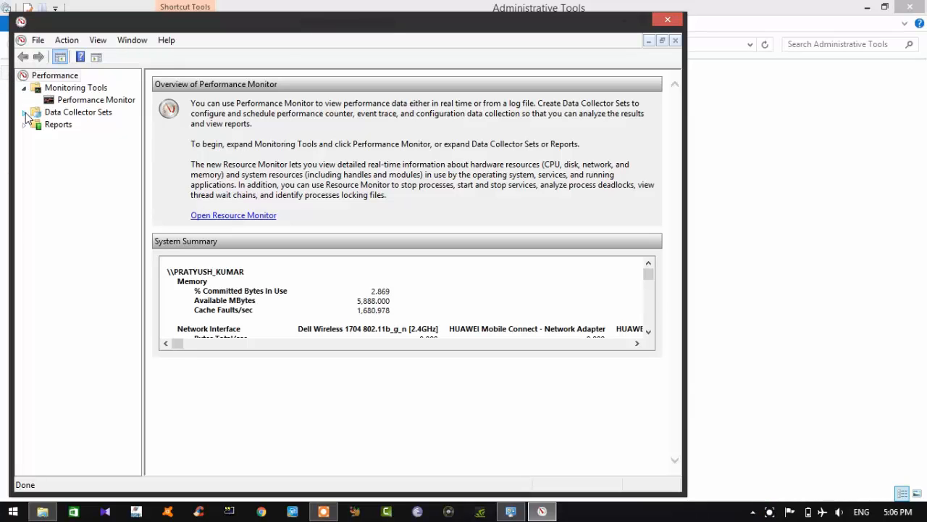
# Under Data Collector Sets > User Defined, start a New Data Collector Set from the context menu.
pyautogui.click(24, 111)
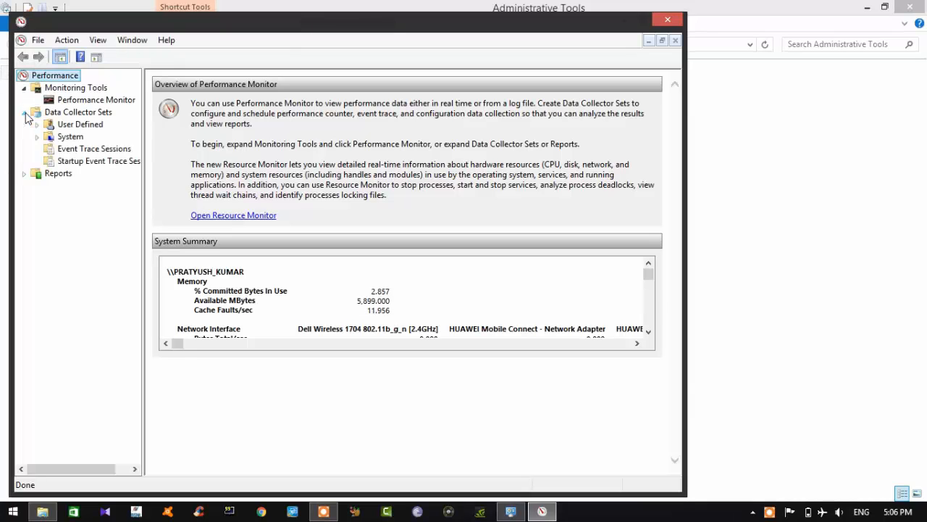
pyautogui.click(81, 124)
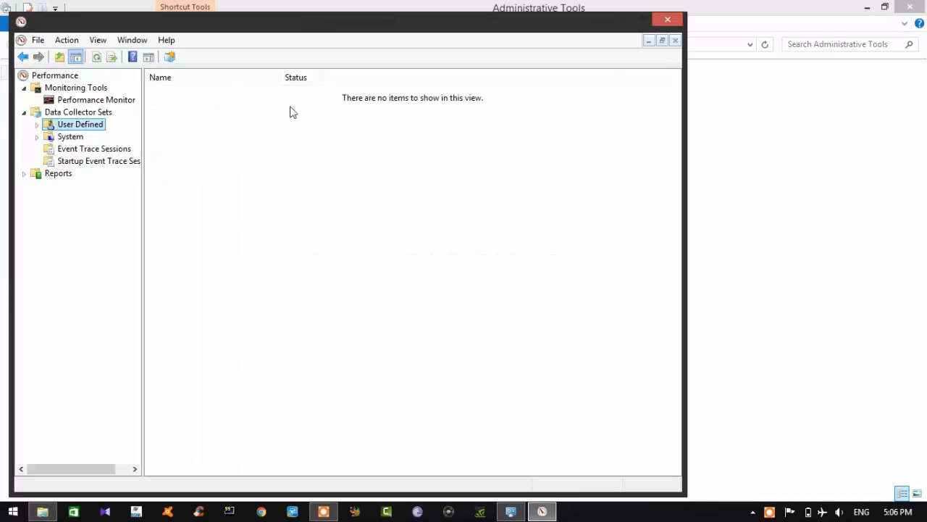
pyautogui.rightClick(293, 112)
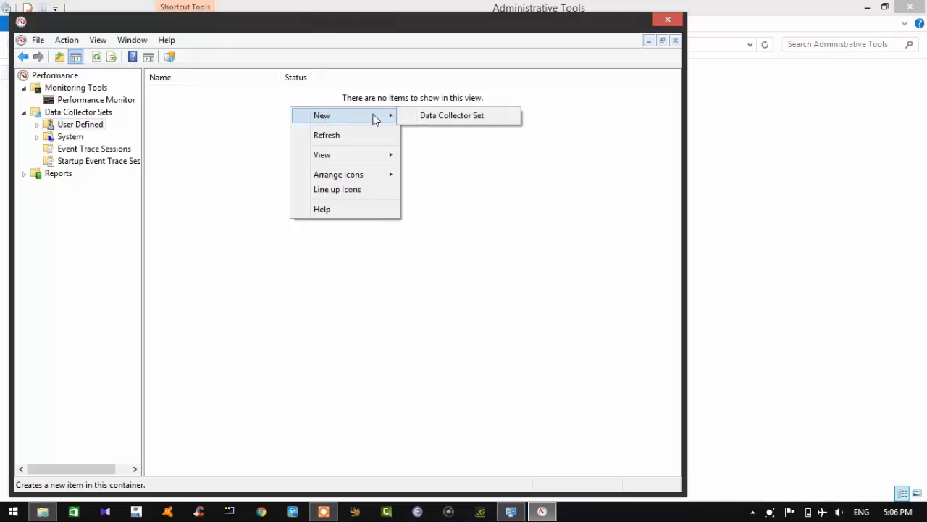
pyautogui.click(451, 115)
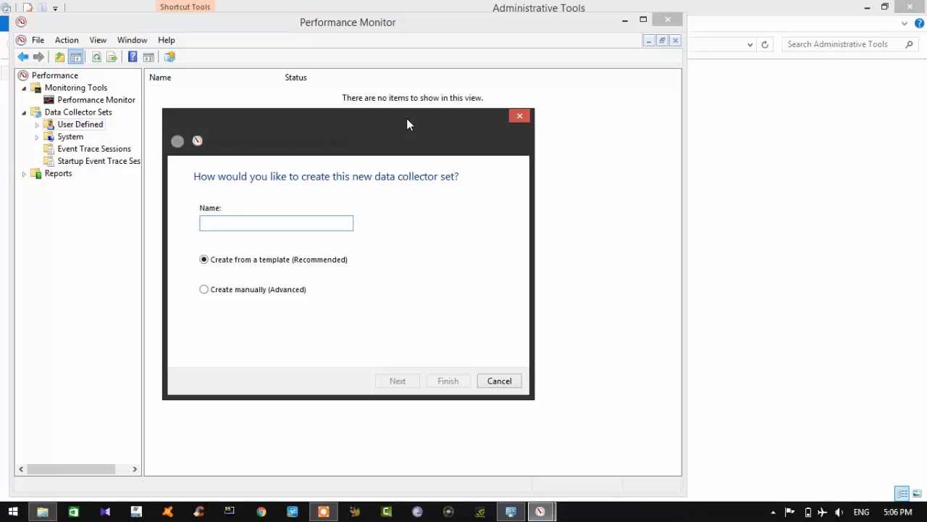
# Name the new set GRAPHICS and choose Create manually (Advanced).
pyautogui.write('GRAP')
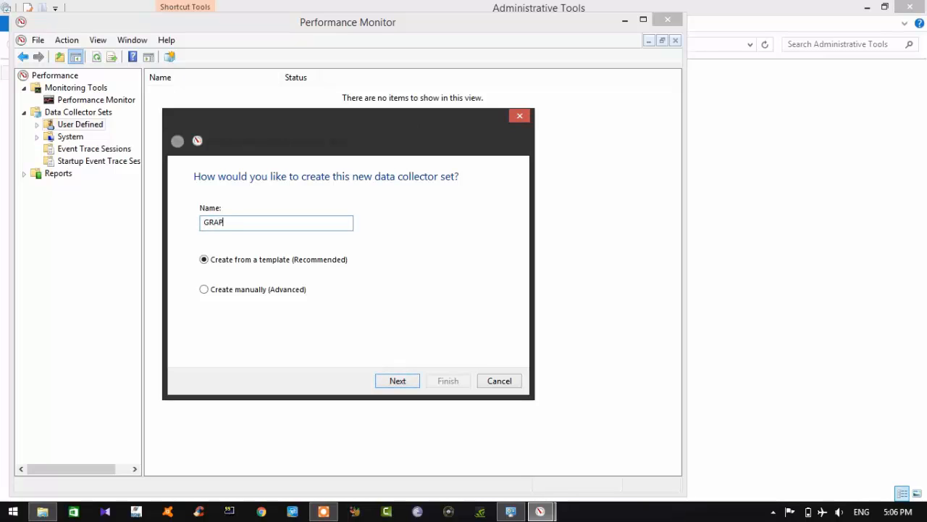
pyautogui.write('HICS')
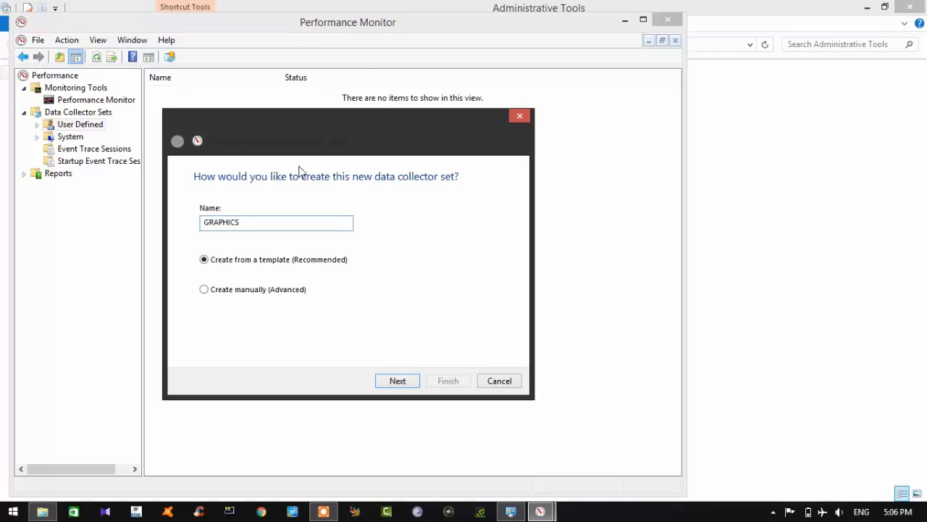
pyautogui.click(204, 289)
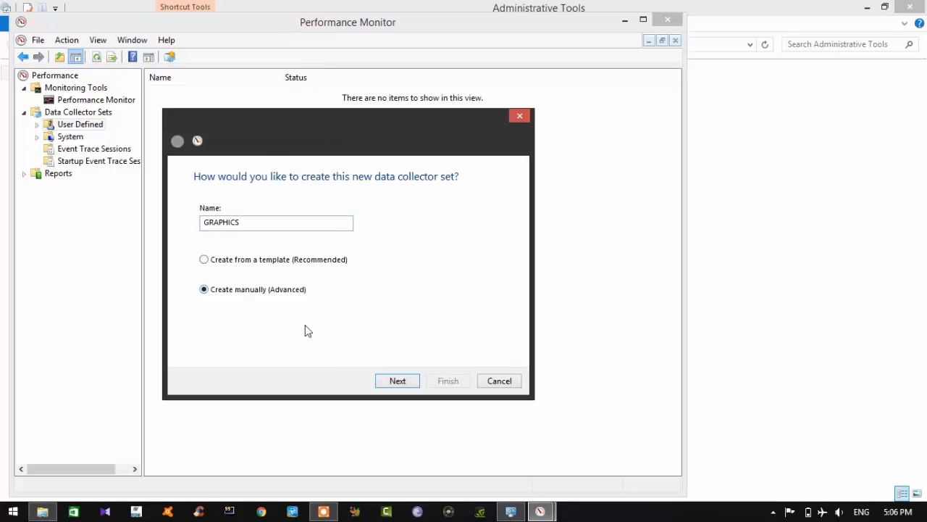
pyautogui.click(397, 381)
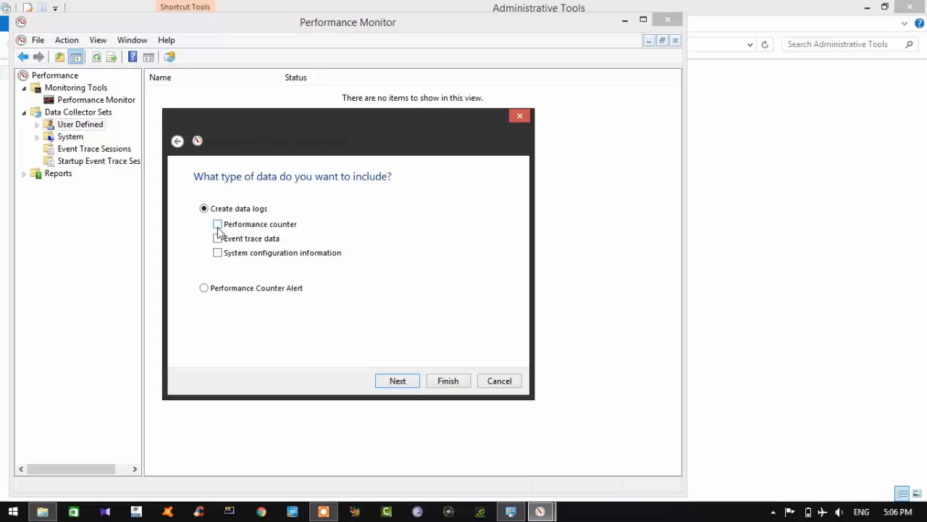
# Log performance counters and system configuration information for the set.
pyautogui.click(217, 224)
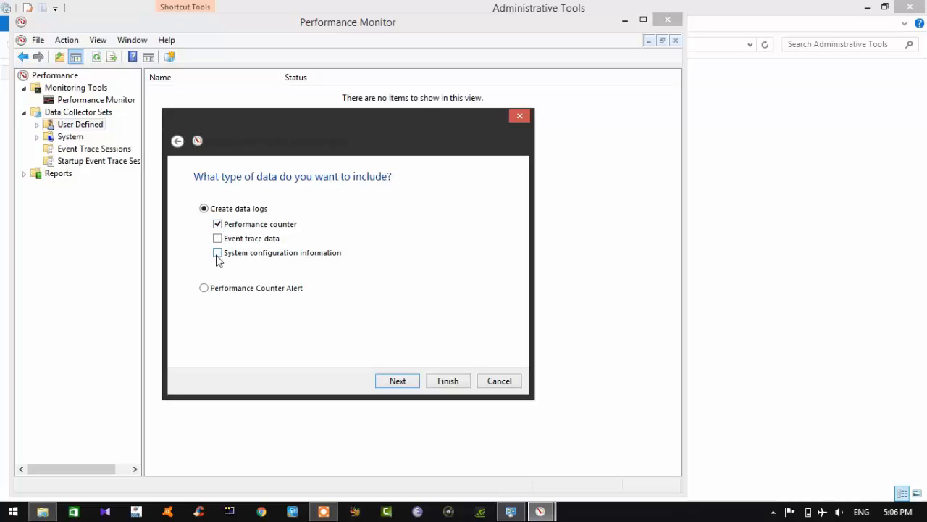
pyautogui.click(217, 252)
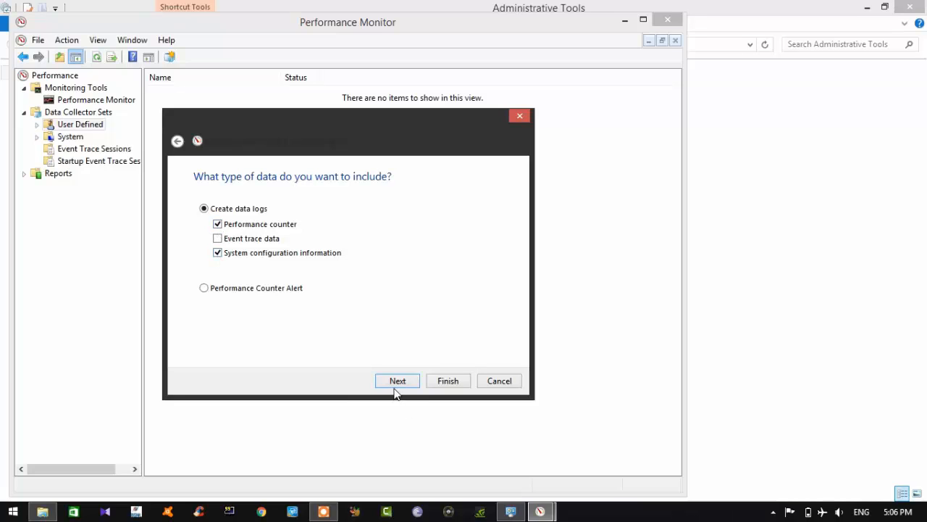
pyautogui.click(397, 381)
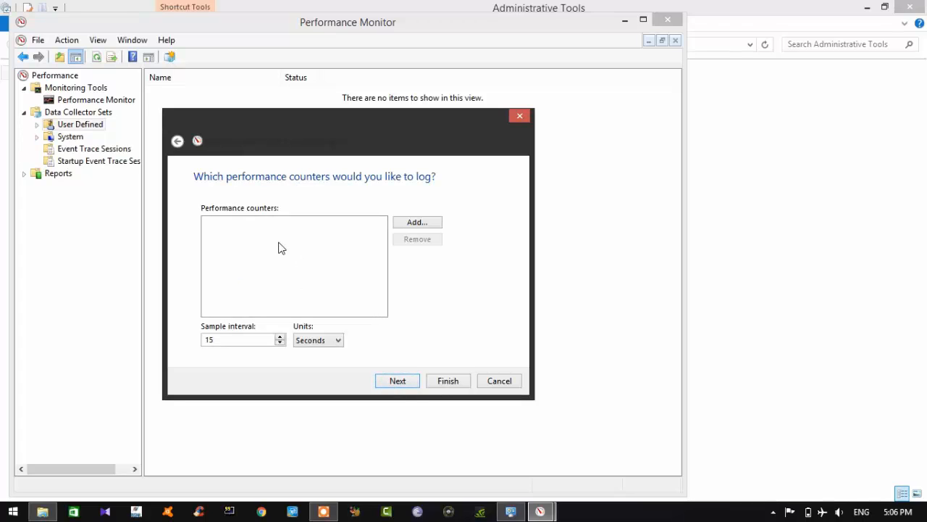
# Add RemoteFX Graphics counters Frame Quality, Graphics Compression ratio and Output Frames/Second.
pyautogui.click(417, 221)
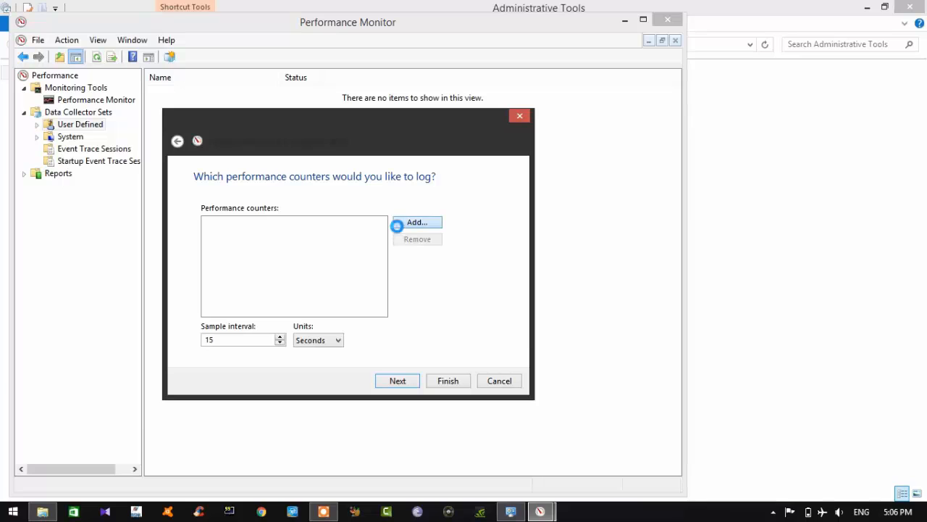
pyautogui.click(417, 222)
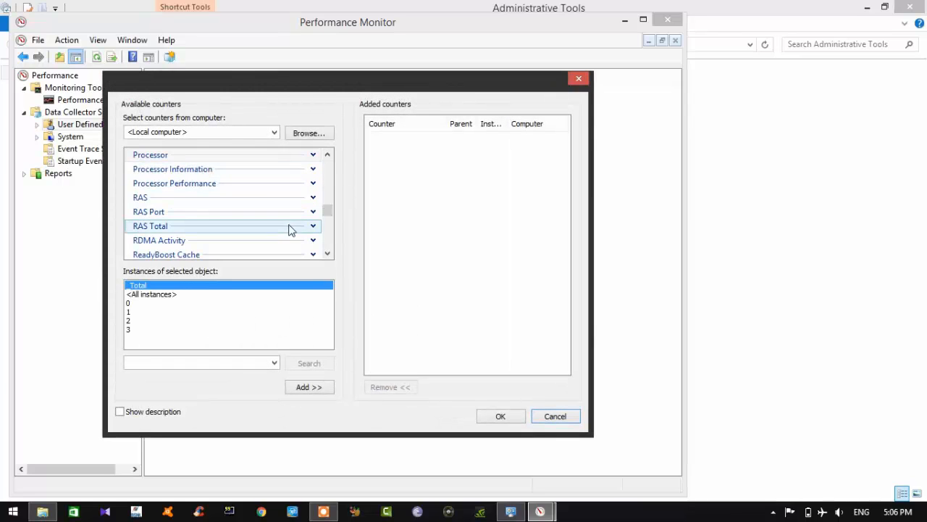
pyautogui.click(326, 255)
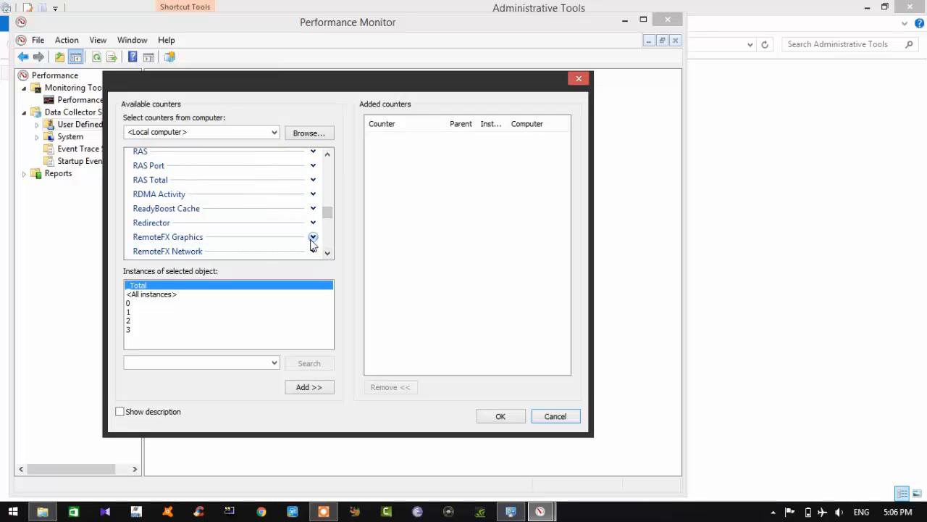
pyautogui.click(313, 237)
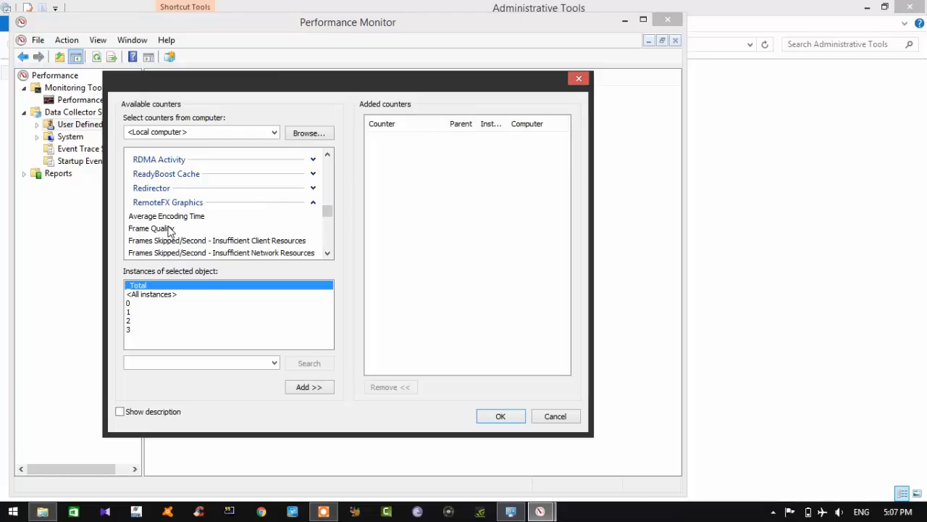
pyautogui.click(309, 386)
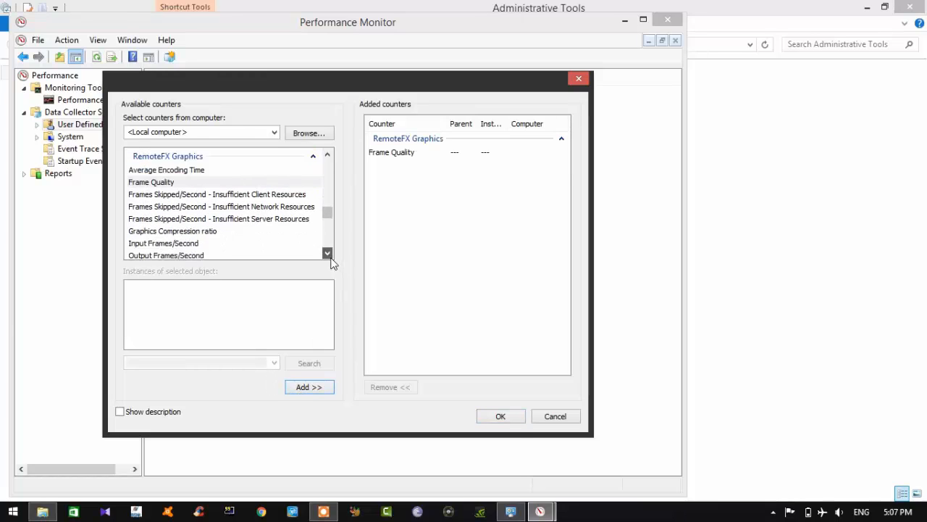
pyautogui.click(173, 230)
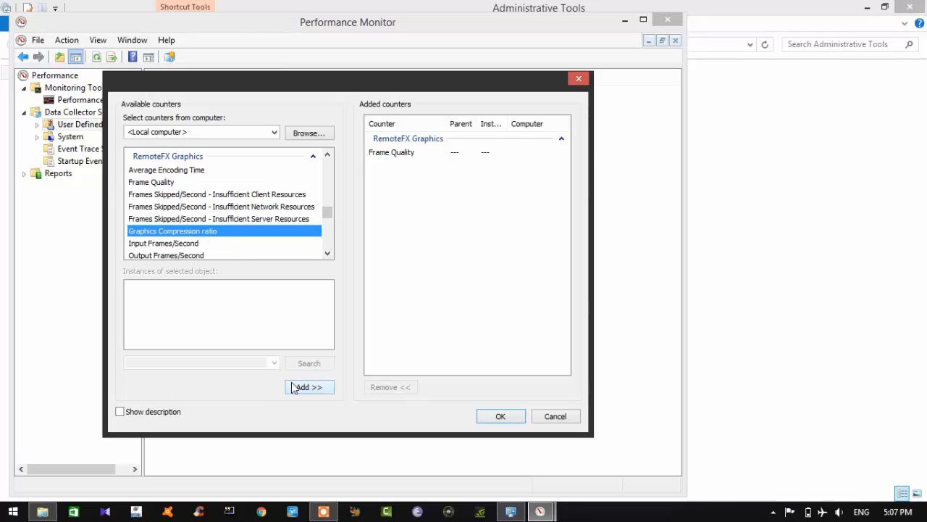
pyautogui.click(308, 386)
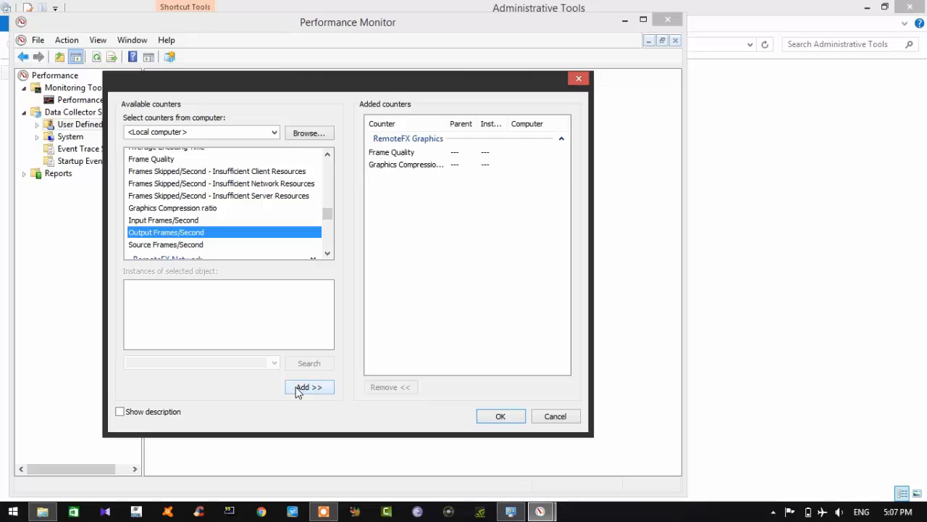
pyautogui.click(308, 386)
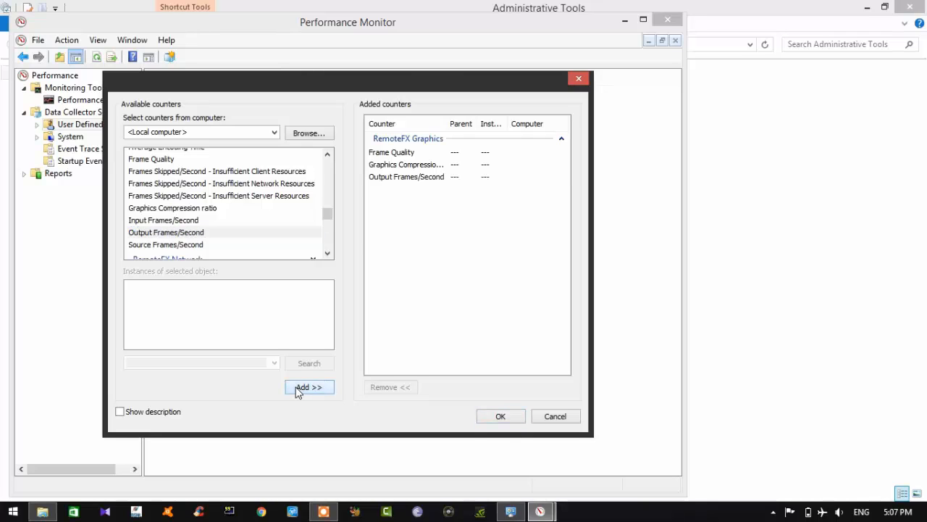
pyautogui.click(500, 416)
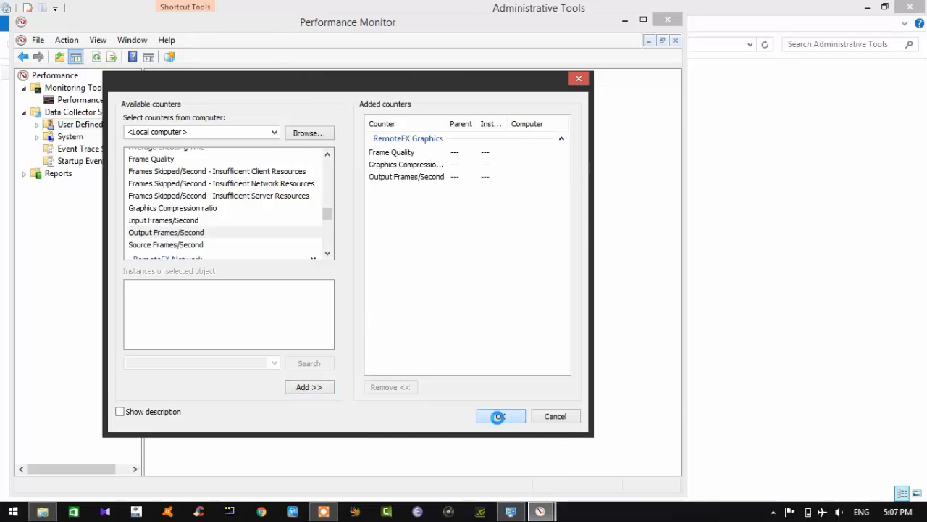
pyautogui.click(500, 416)
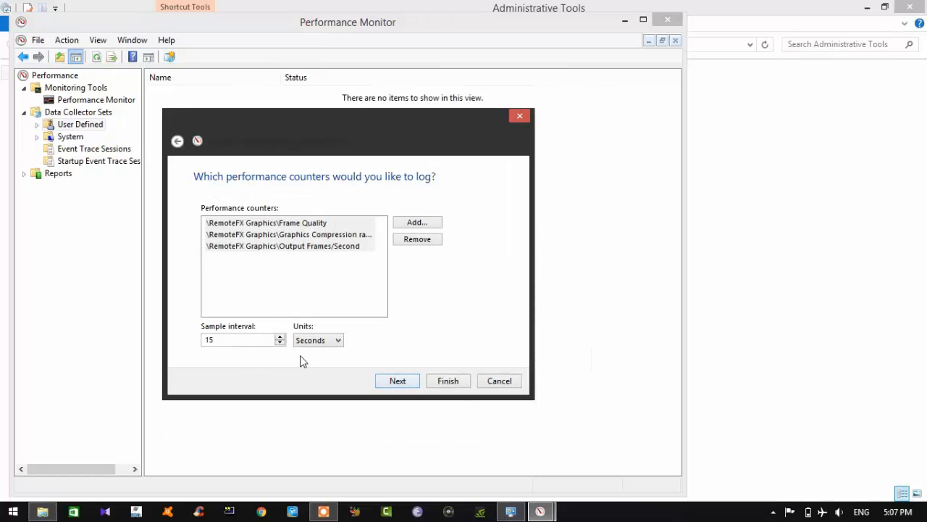
pyautogui.moveTo(181, 331)
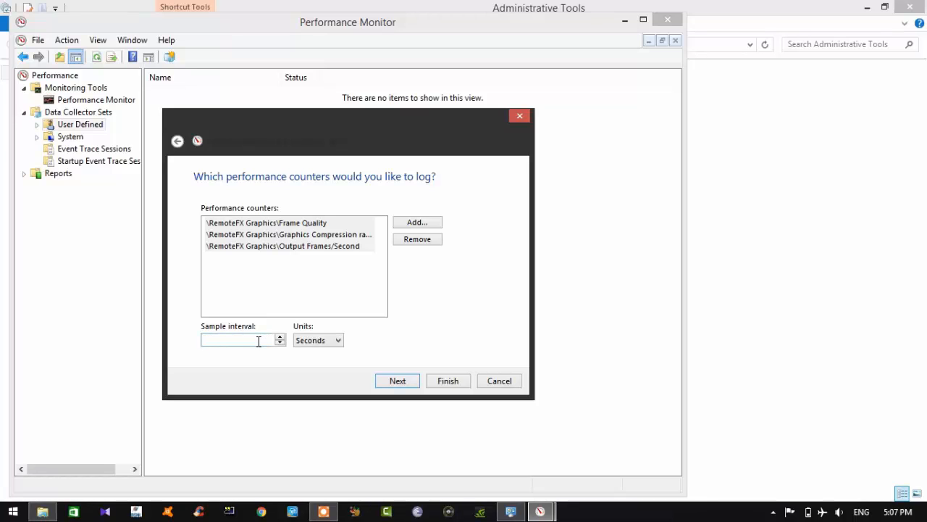
# Set a 60-second sample interval and add no registry keys.
pyautogui.write('60')
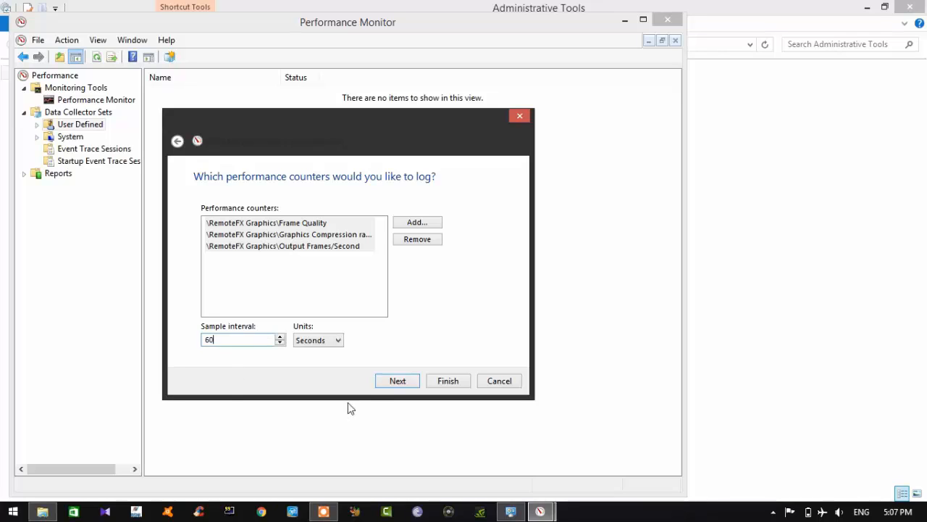
pyautogui.click(397, 381)
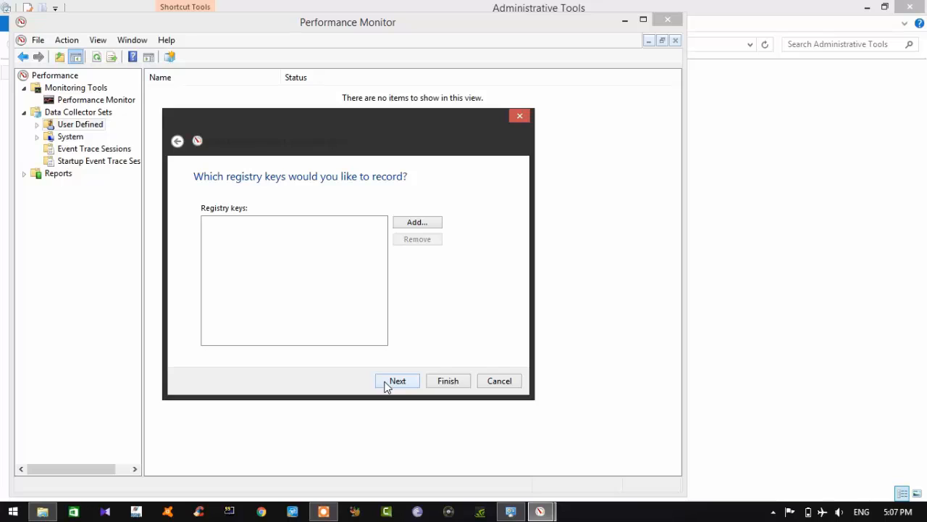
pyautogui.click(396, 381)
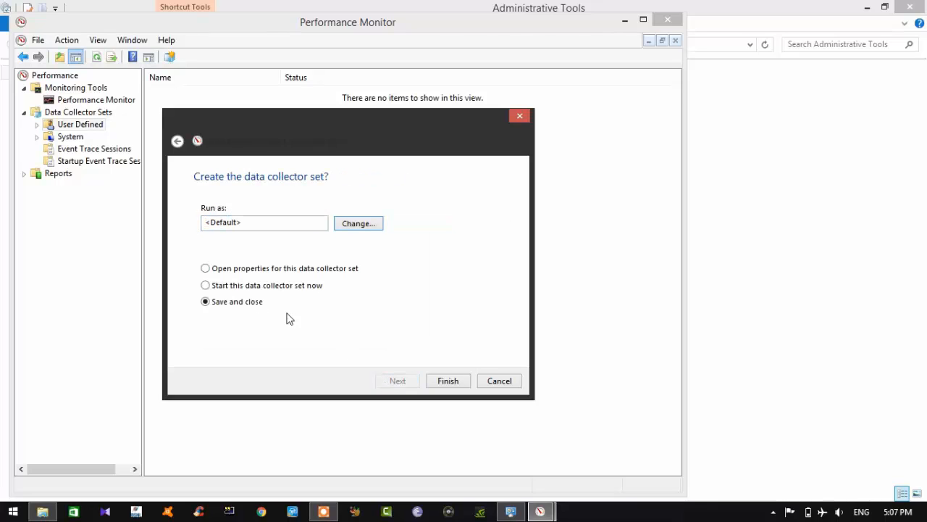
pyautogui.click(205, 268)
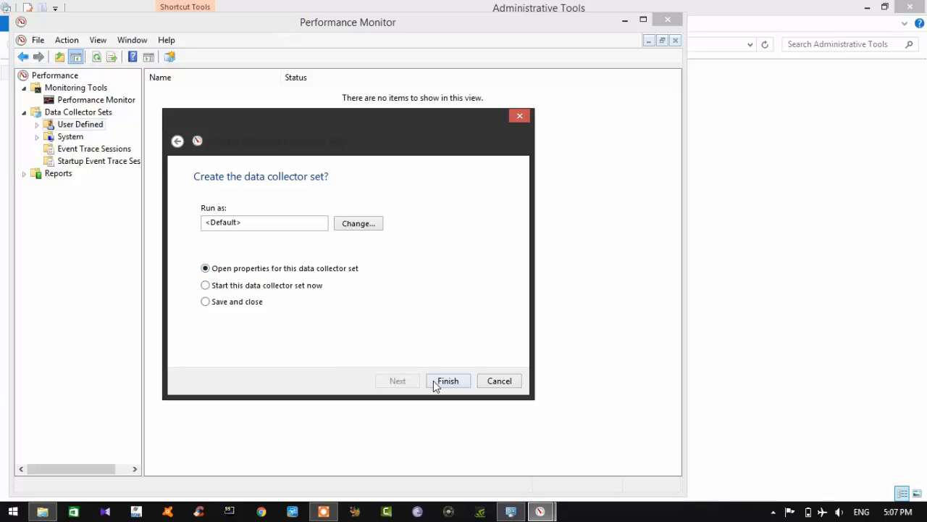
# Finish the wizard with 'Open properties for this data collector set' selected.
pyautogui.click(447, 380)
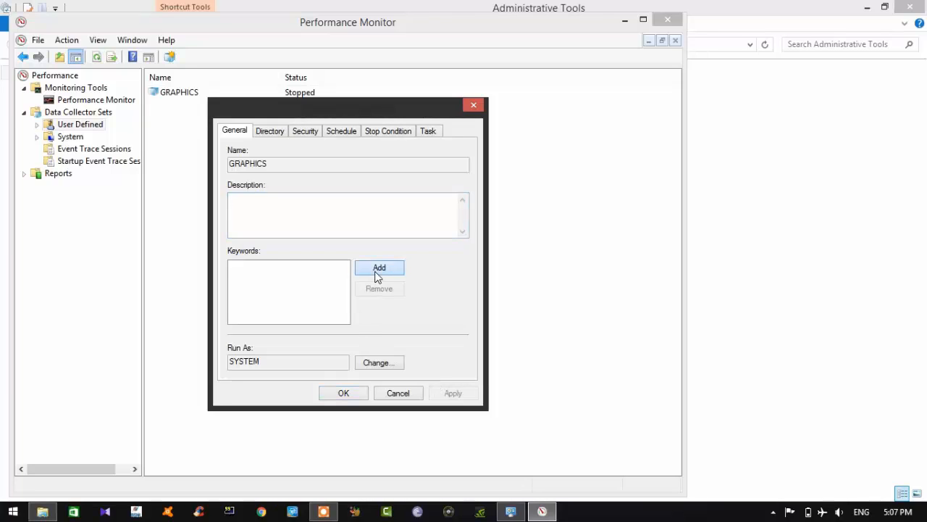
# On the General tab, add the keywords GPU, NVIDIA, GEFORCE 820M and 2.
pyautogui.click(379, 267)
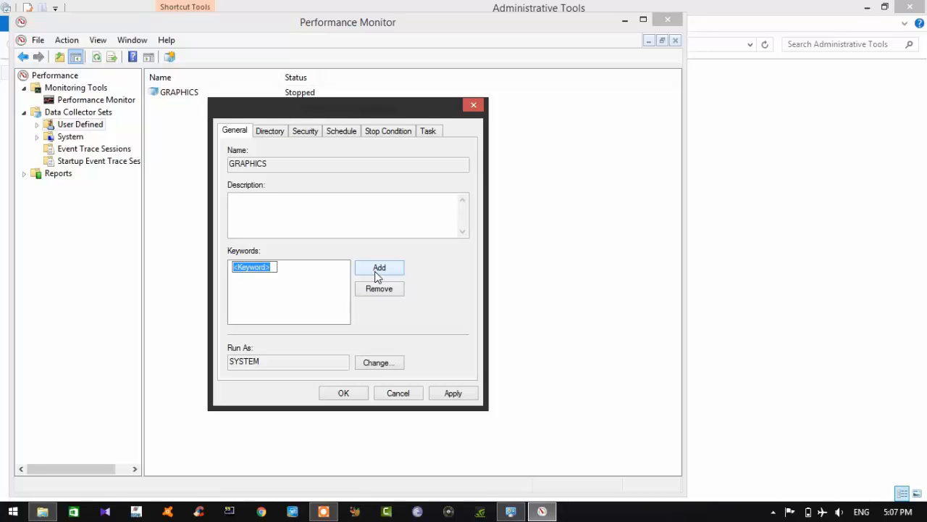
pyautogui.write('GI')
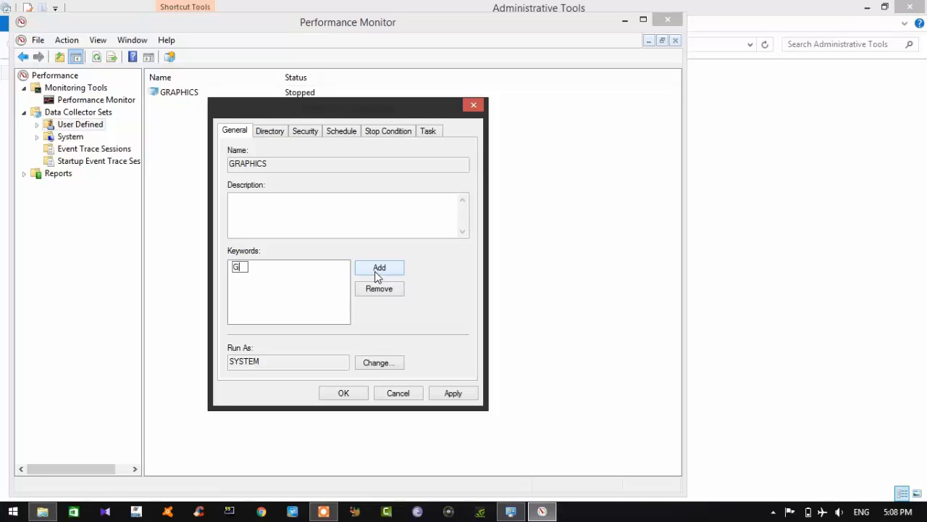
pyautogui.write('PU')
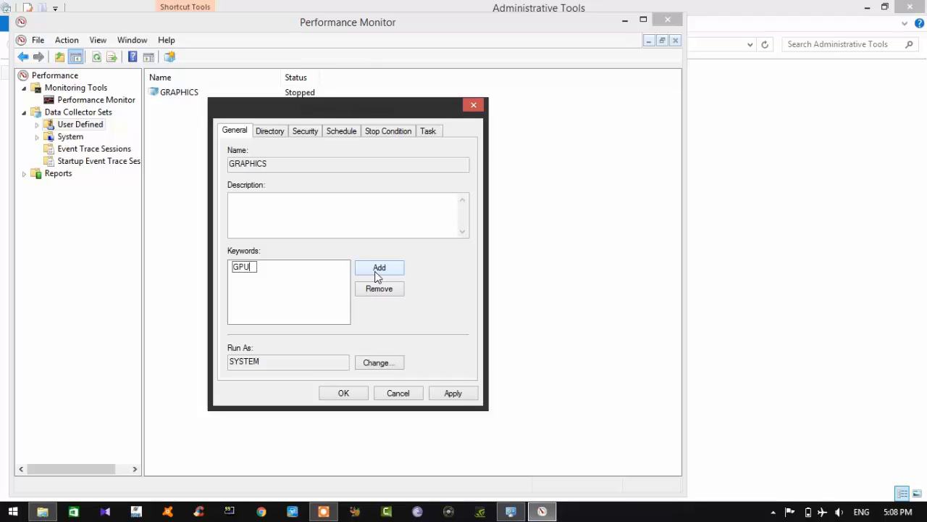
pyautogui.click(379, 267)
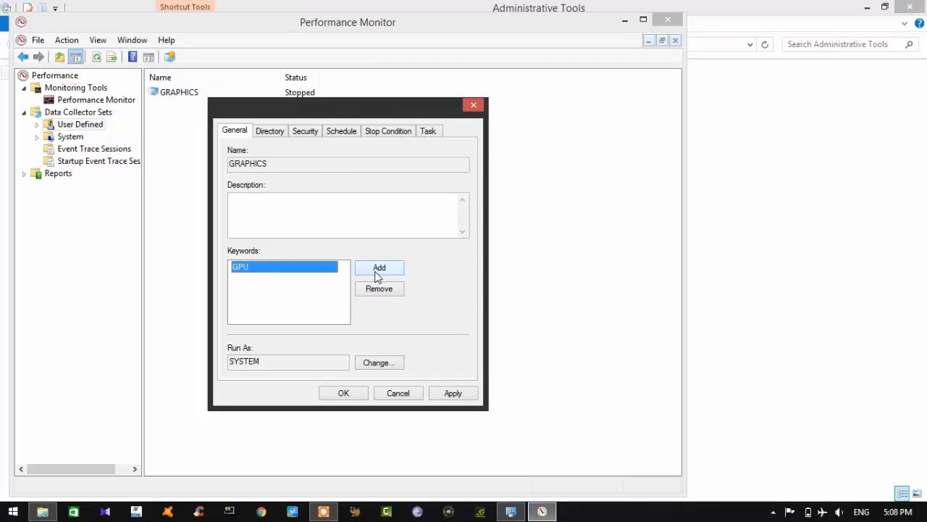
pyautogui.click(379, 268)
pyautogui.write('NVIDIA')
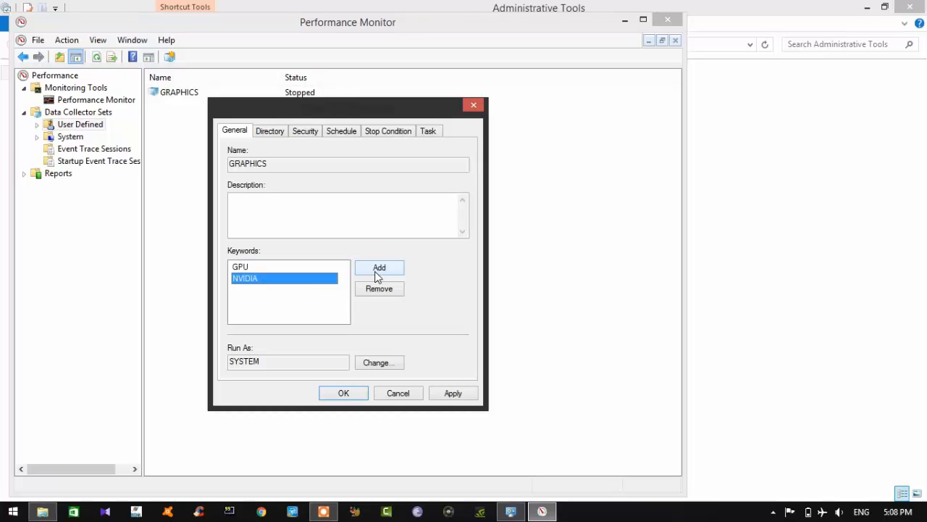
pyautogui.click(379, 268)
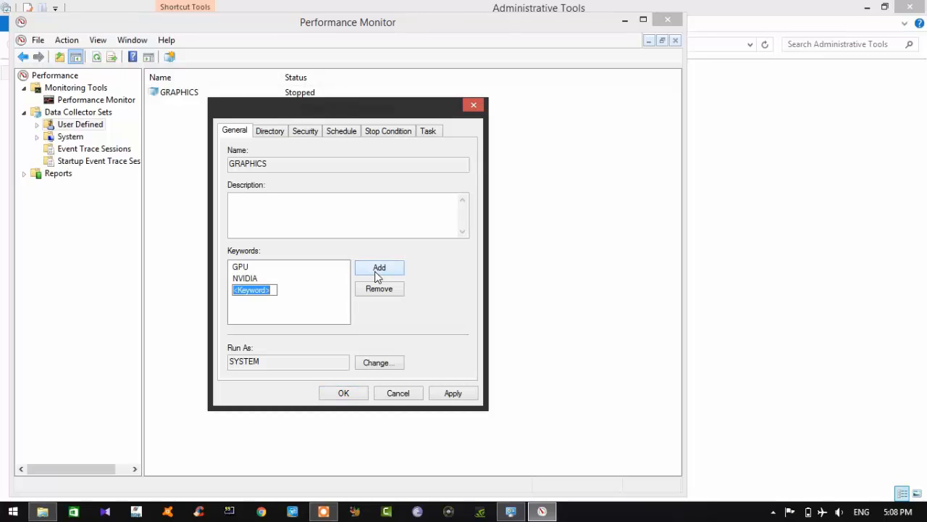
pyautogui.write('GI')
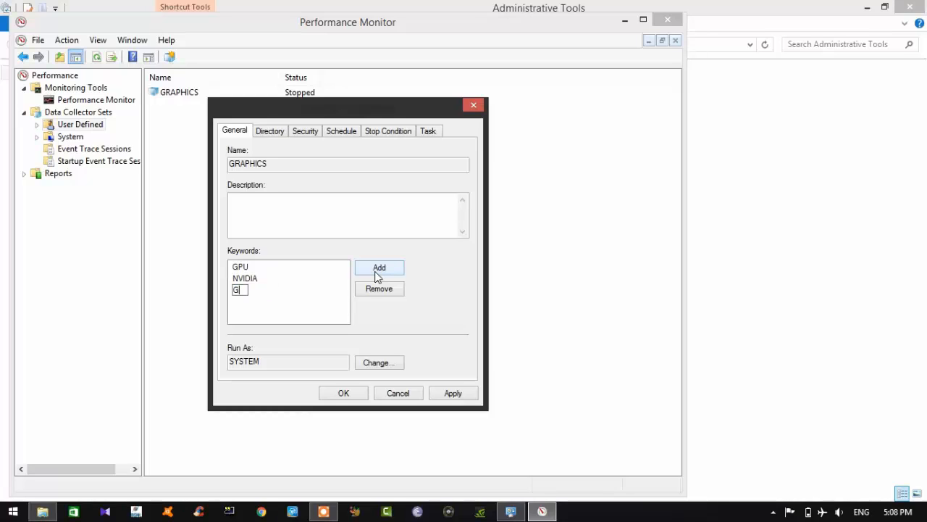
pyautogui.write('EFORCE')
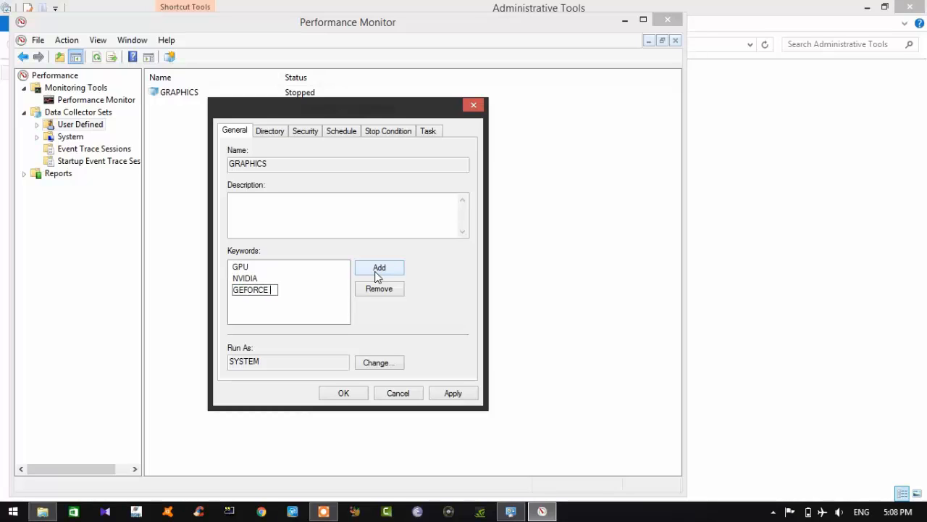
pyautogui.write('820')
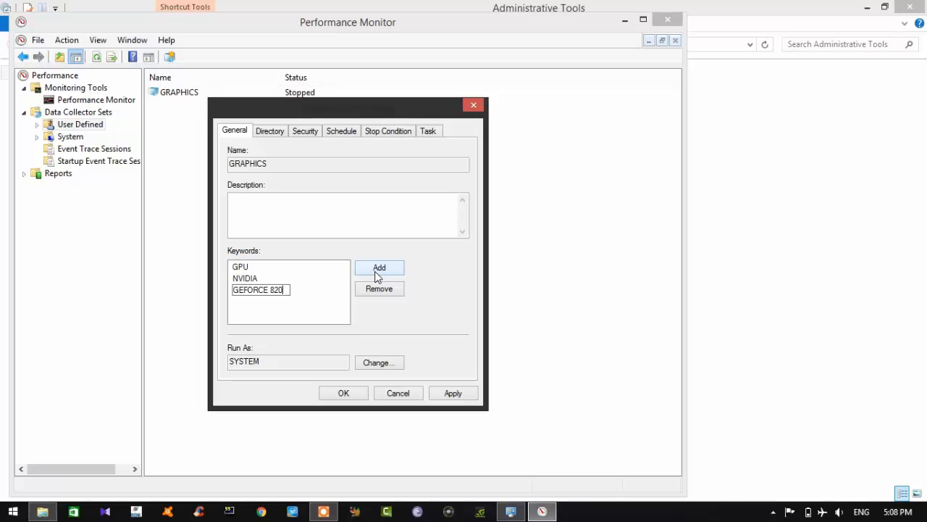
pyautogui.click(378, 267)
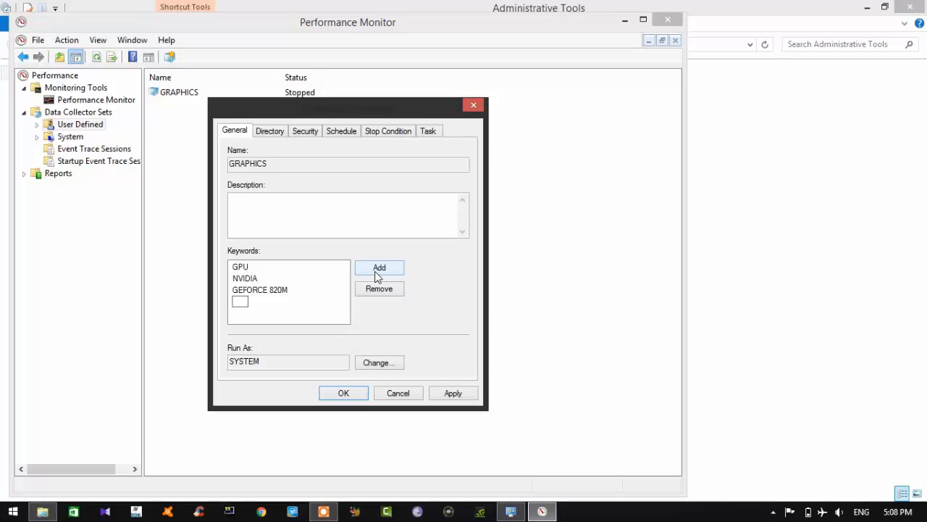
pyautogui.write('2')
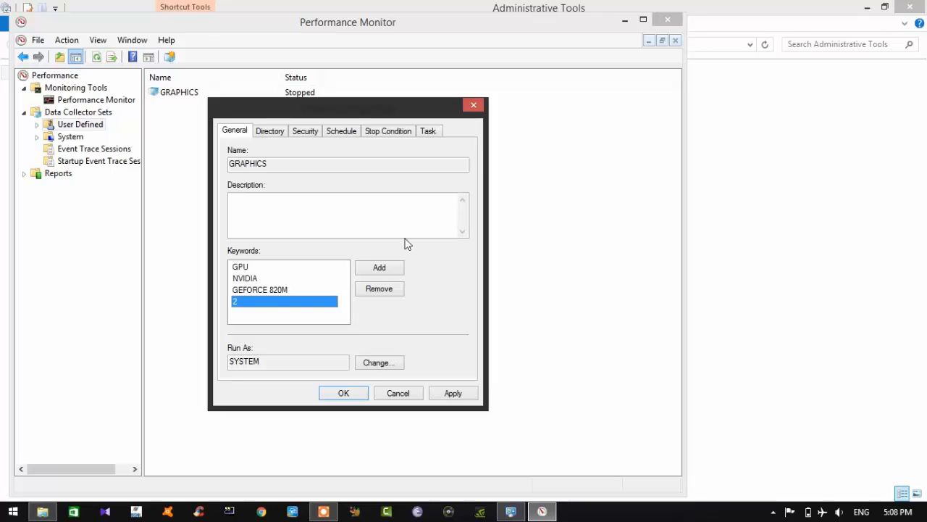
# Enable a 3-second Overall duration stop condition, apply it and close properties.
pyautogui.click(388, 130)
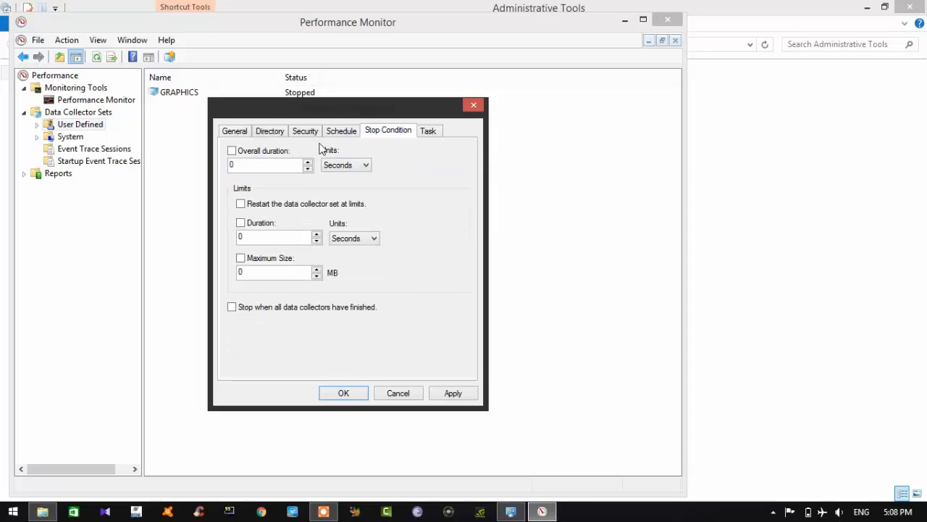
pyautogui.click(232, 151)
pyautogui.write('1')
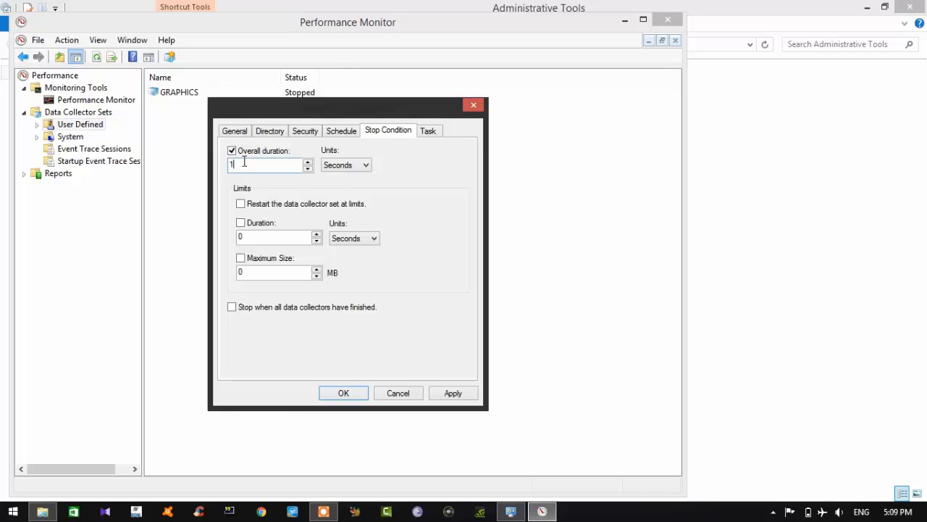
pyautogui.write('3')
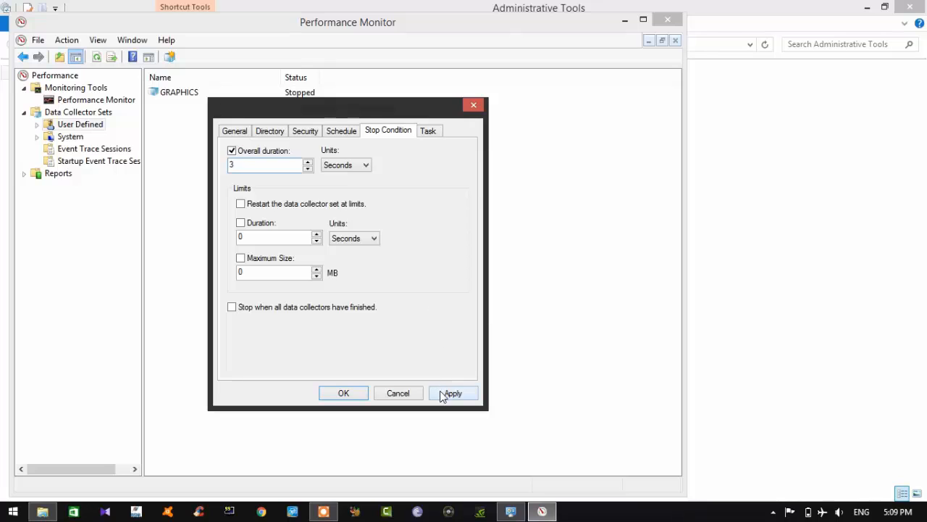
pyautogui.click(452, 392)
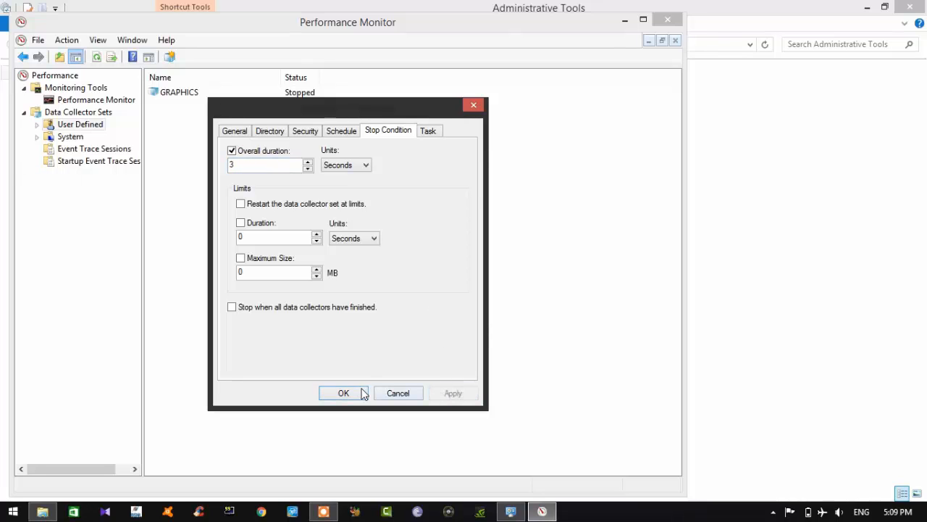
pyautogui.click(343, 392)
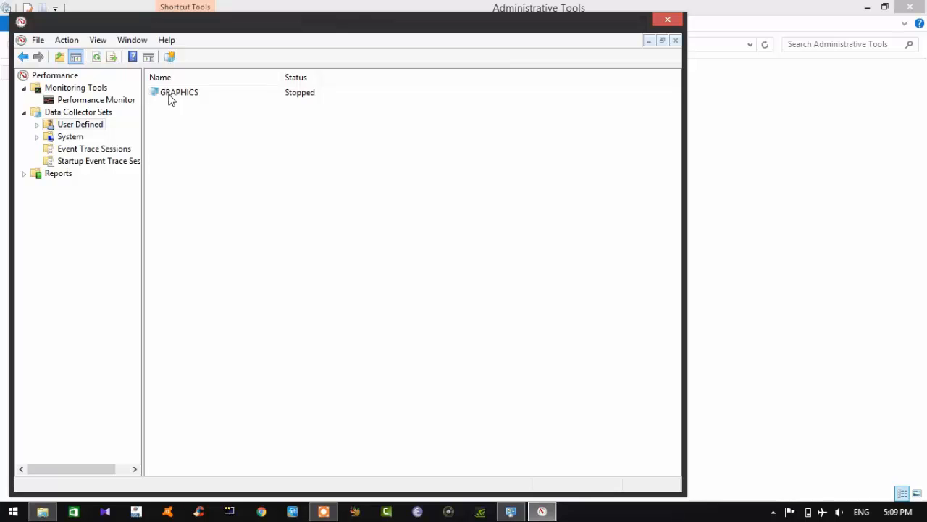
# Open DataCollector01 in GRAPHICS, enable Maximum samples set to 2, and save.
pyautogui.doubleClick(179, 92)
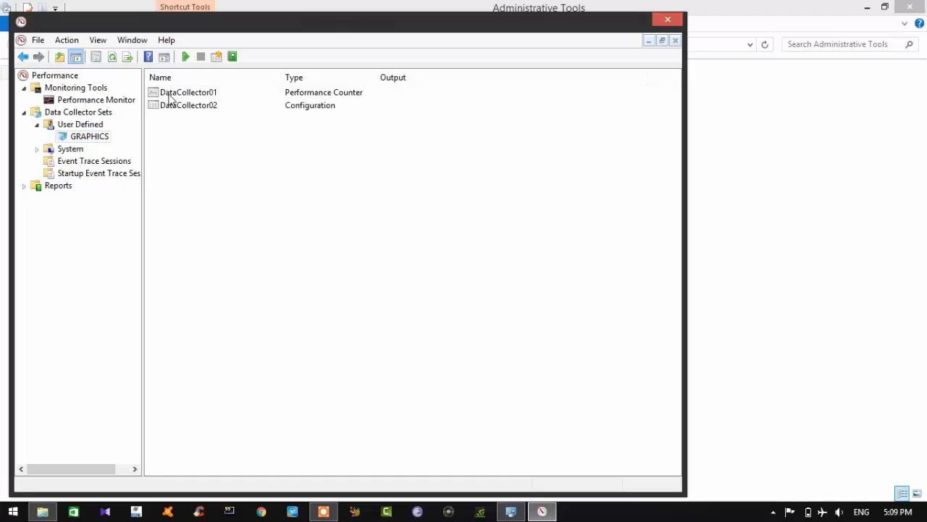
pyautogui.doubleClick(188, 92)
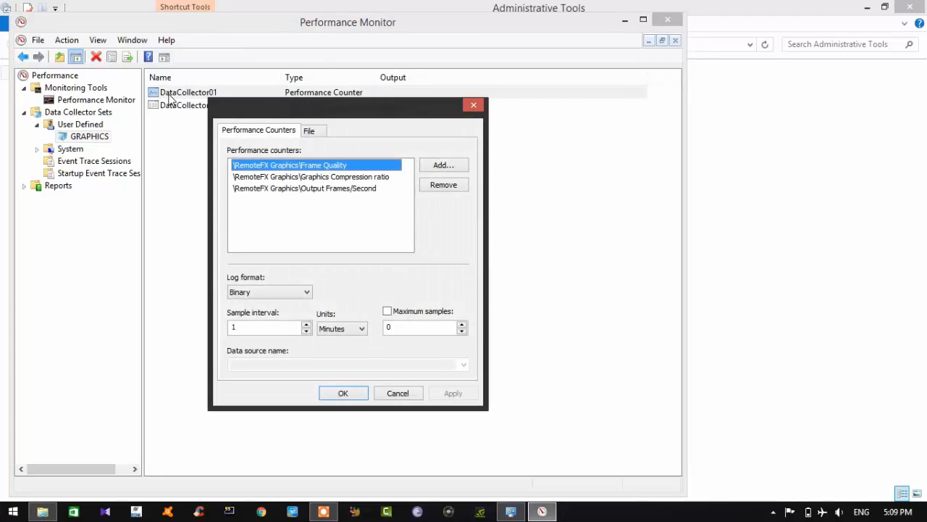
pyautogui.moveTo(271, 345)
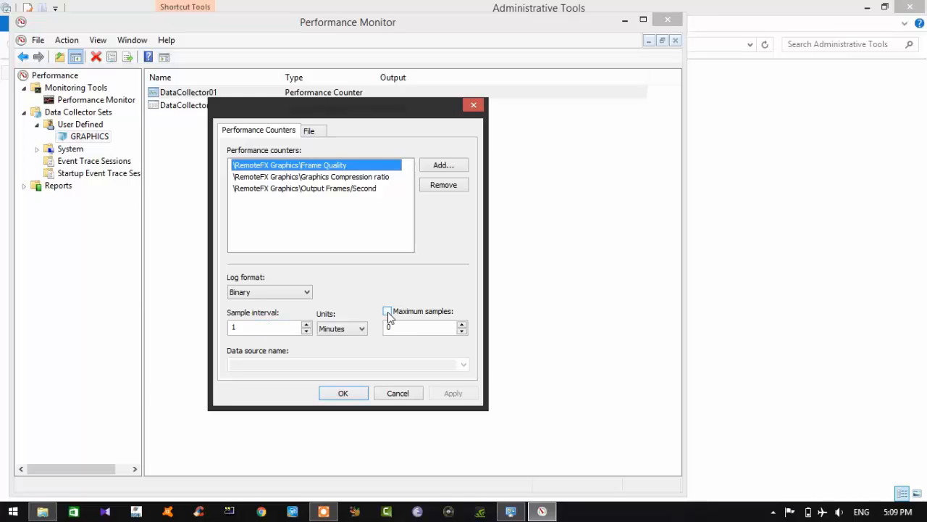
pyautogui.click(424, 326)
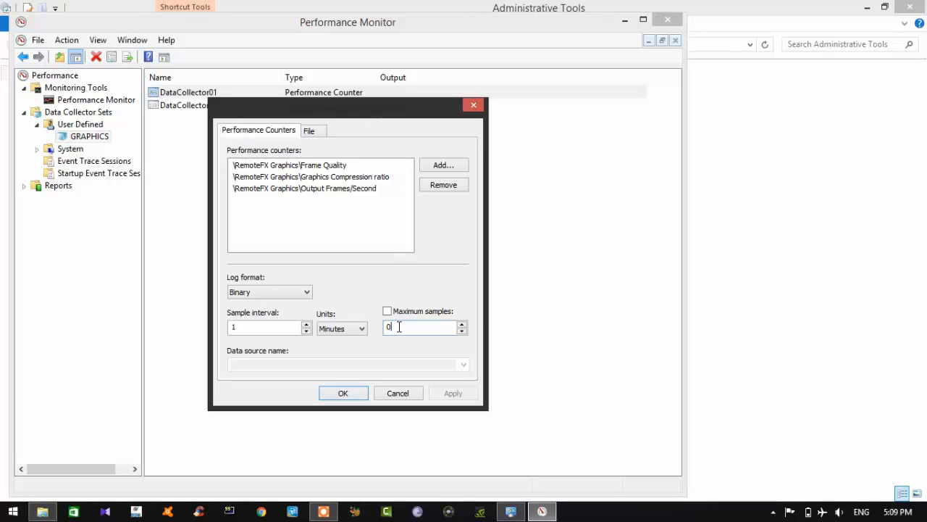
pyautogui.press('Backspace')
pyautogui.write('2')
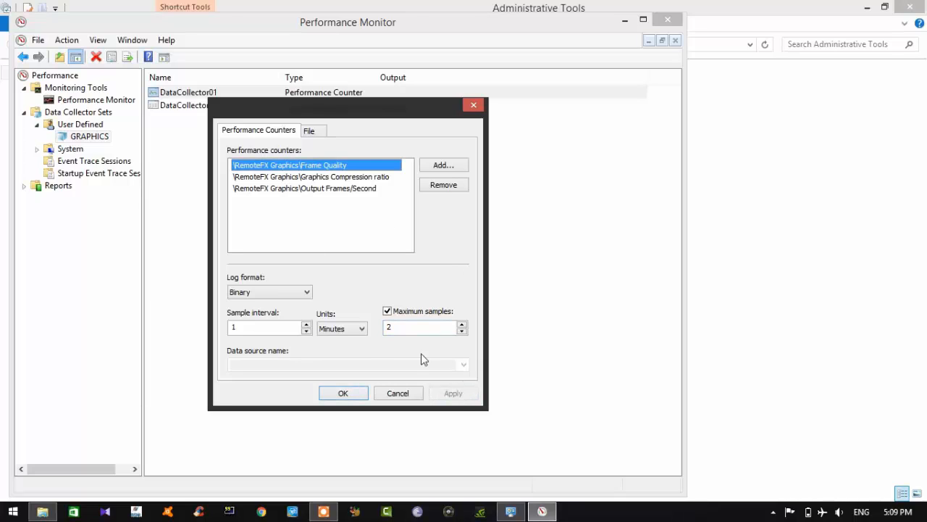
pyautogui.moveTo(353, 388)
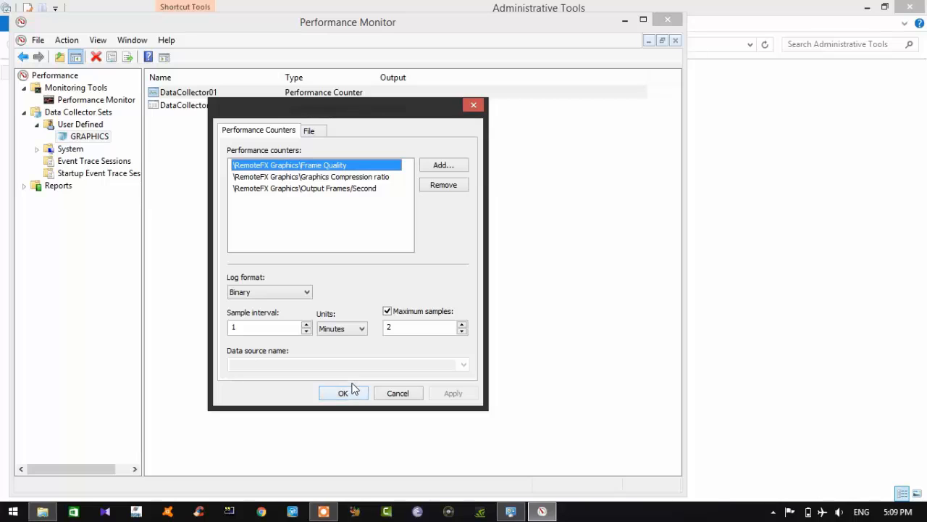
pyautogui.click(343, 392)
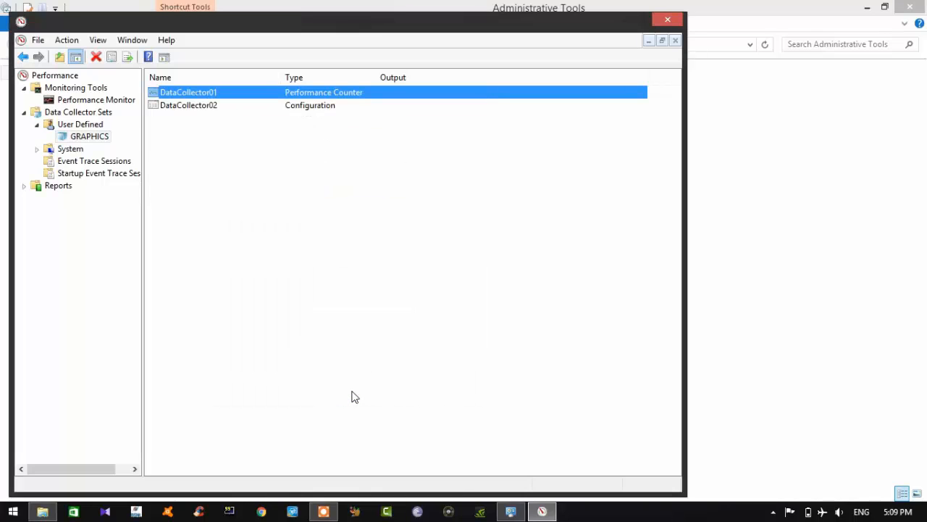
pyautogui.moveTo(701, 41)
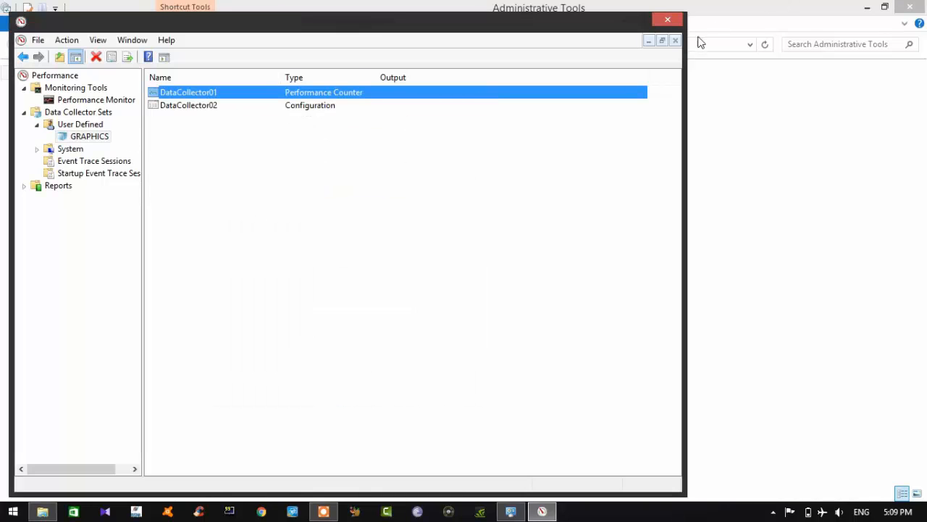
# Close Performance Monitor, view the Settings charm's Power restart options, then dismiss them.
pyautogui.click(667, 19)
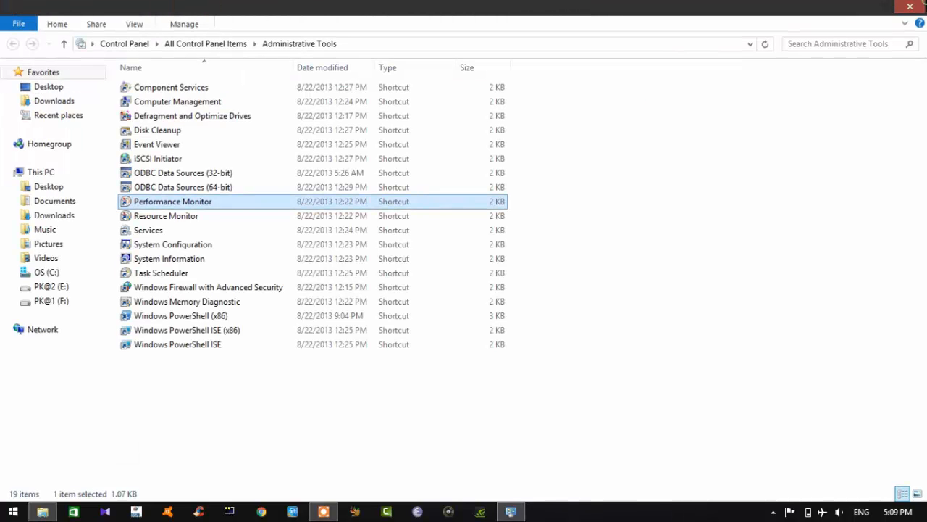
pyautogui.rightClick(452, 271)
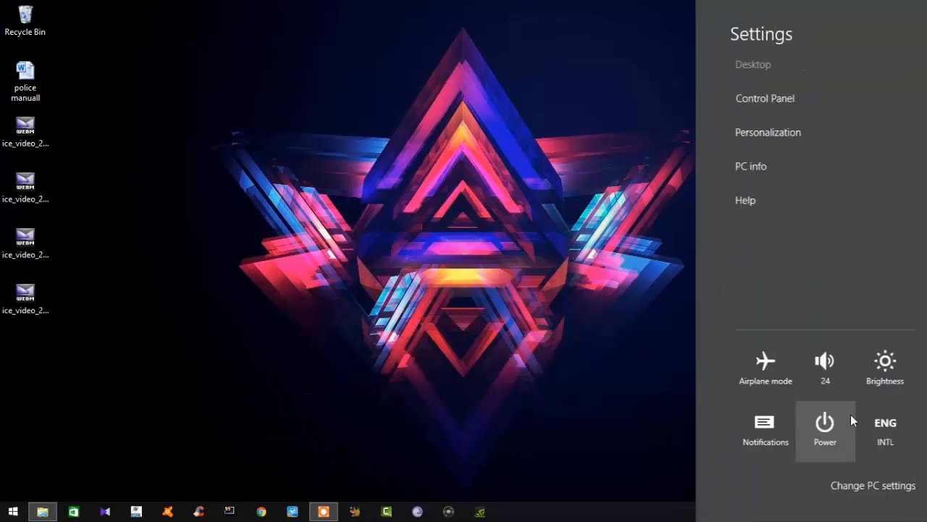
pyautogui.click(824, 423)
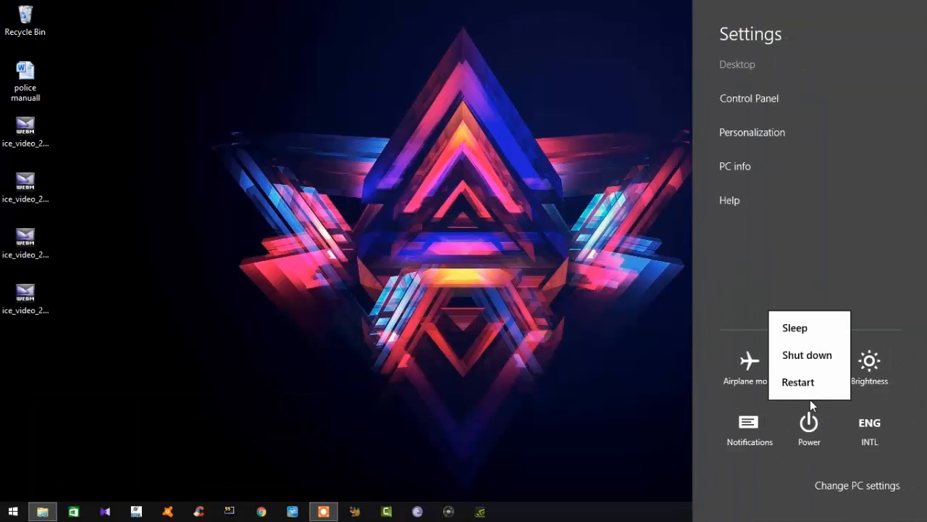
pyautogui.click(465, 292)
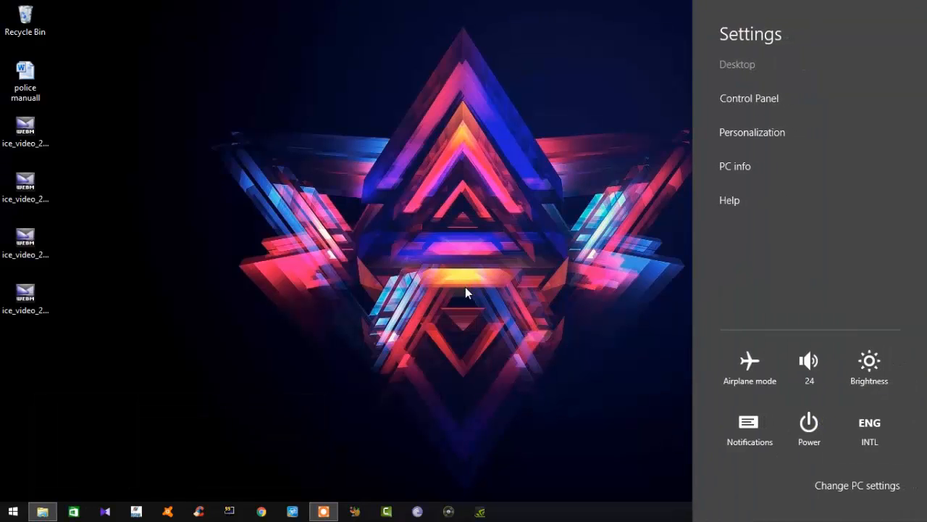